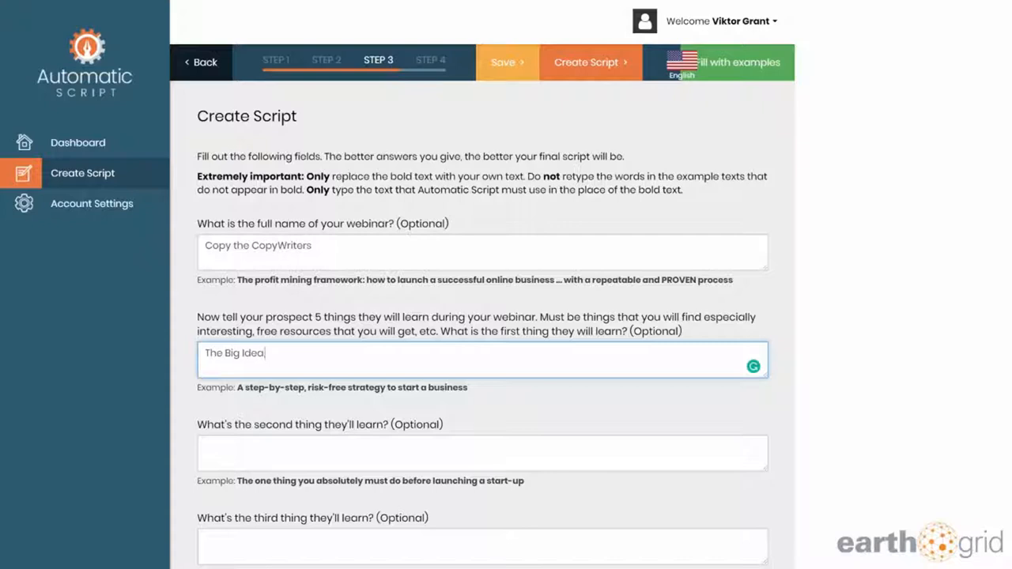
# Generate the 'Copy the CopyWriters' webinar script from the completed Create Script form
pyautogui.scroll(-3)
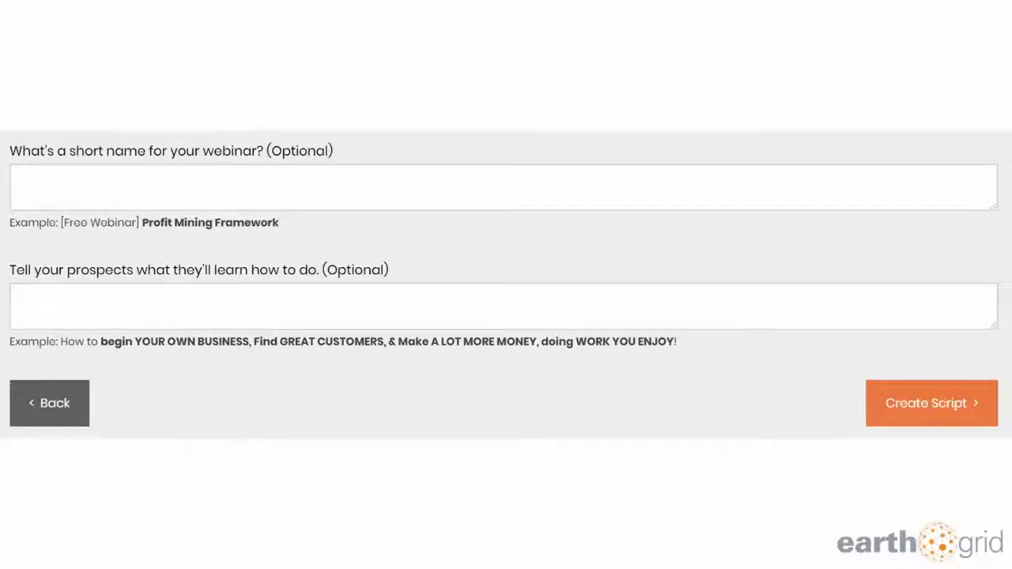
pyautogui.click(932, 403)
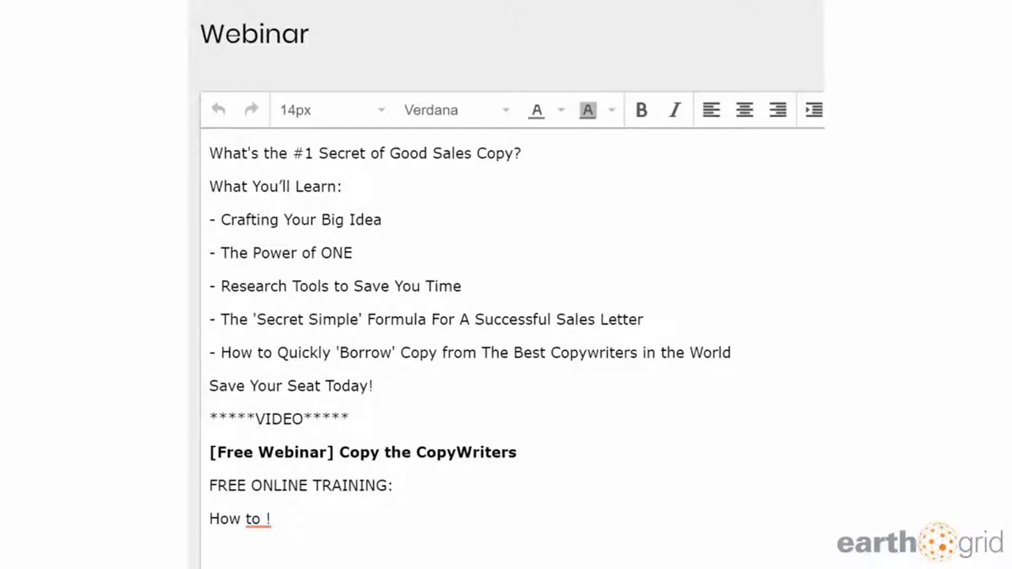